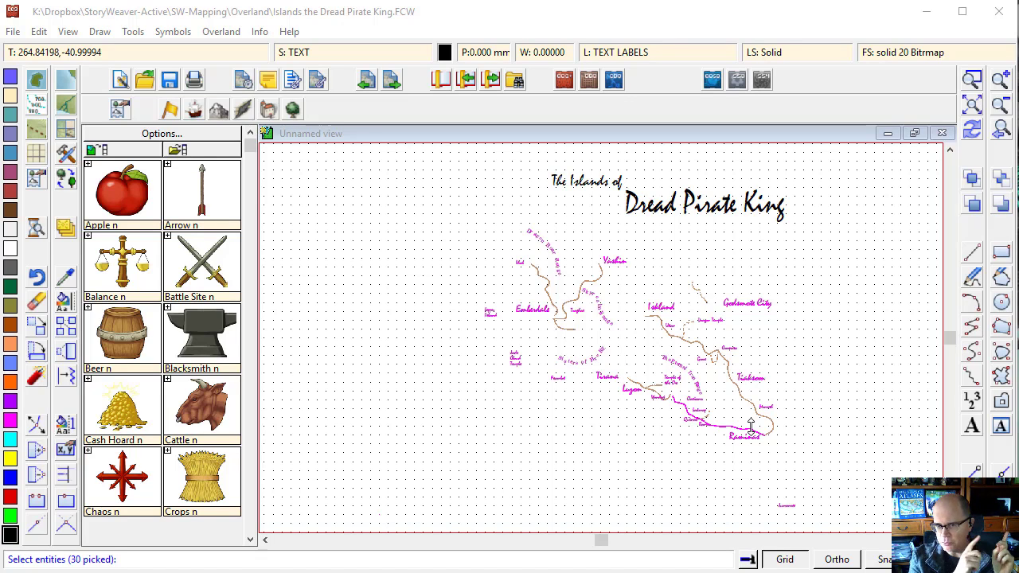
{"action": "mouse_move", "coordinate": [920, 423]}
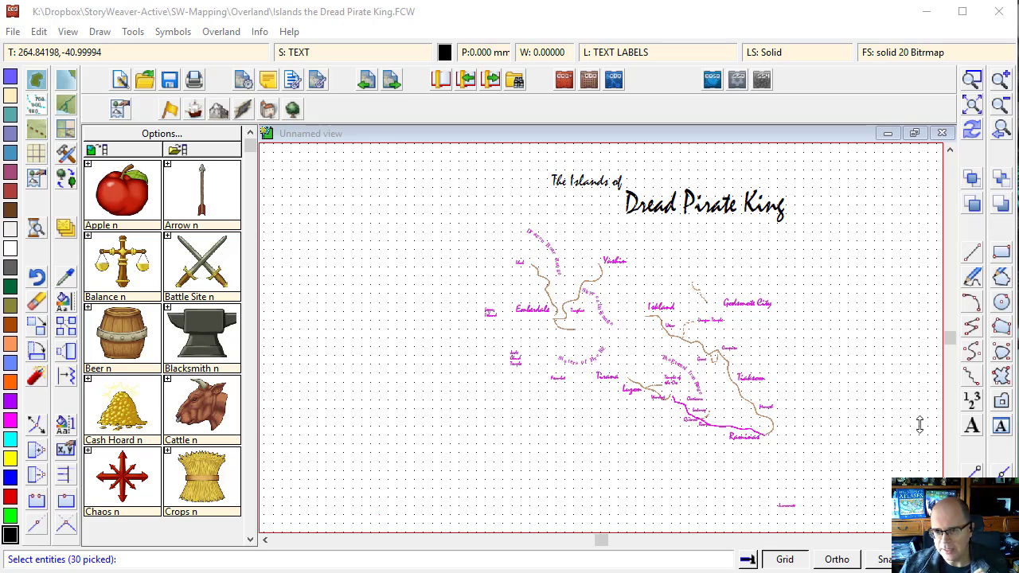
{"action": "mouse_move", "coordinate": [648, 213]}
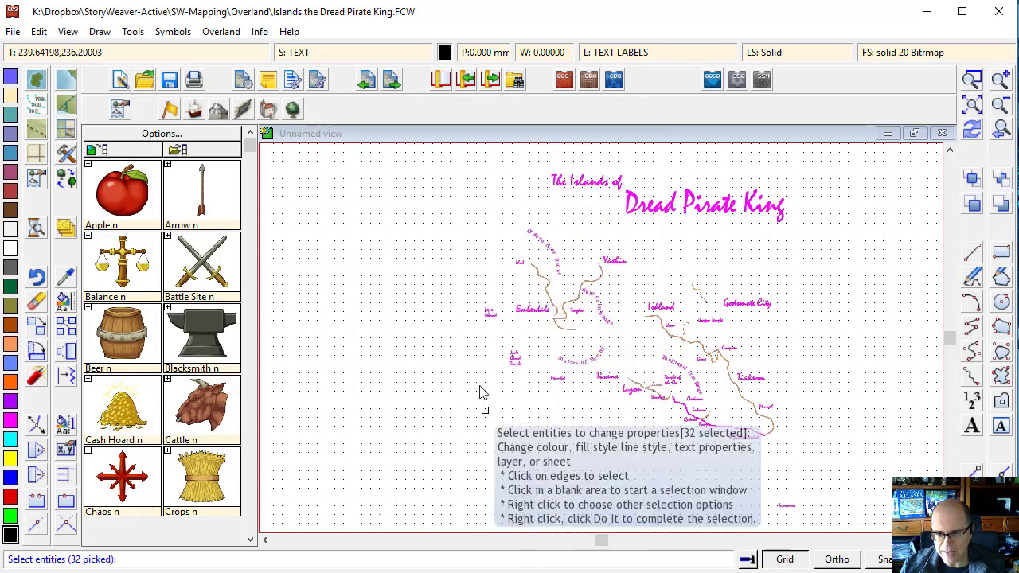
{"action": "mouse_move", "coordinate": [422, 377]}
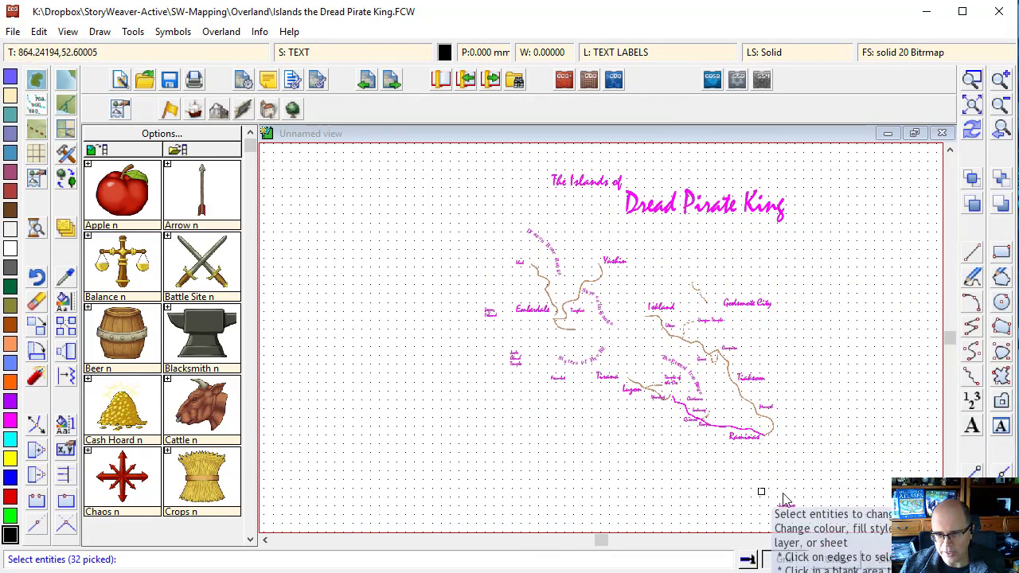
{"action": "mouse_move", "coordinate": [513, 372]}
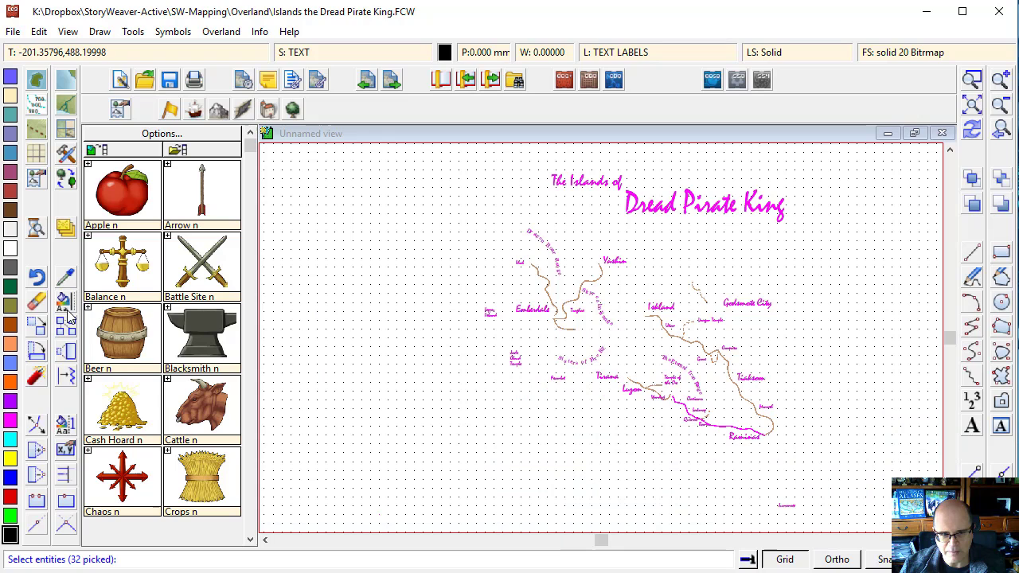
{"action": "mouse_move", "coordinate": [740, 268]}
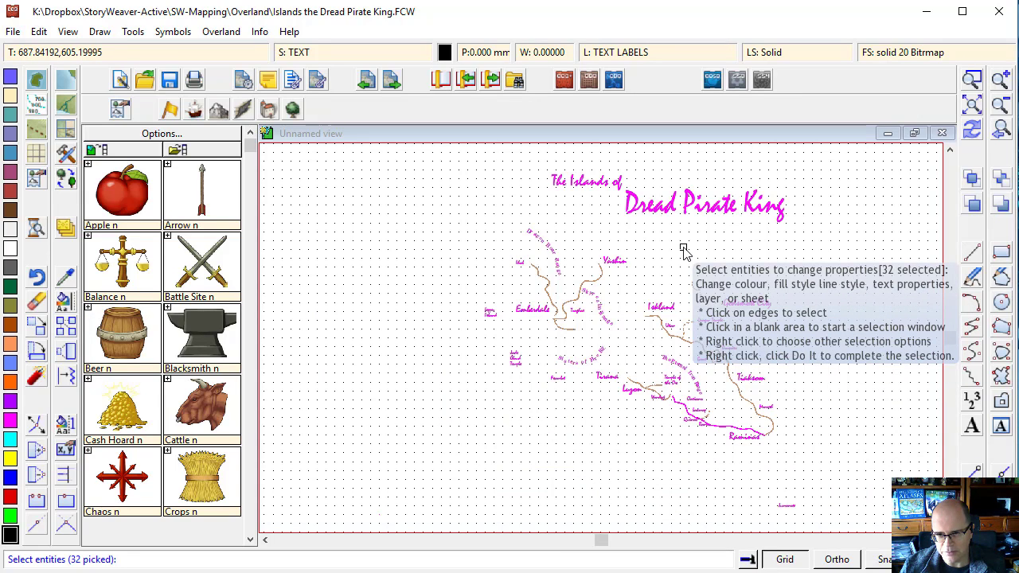
Confirm the 32-label selection and enable the TEXT LABELS layer and sheet change options.
{"action": "left_click", "coordinate": [661, 252]}
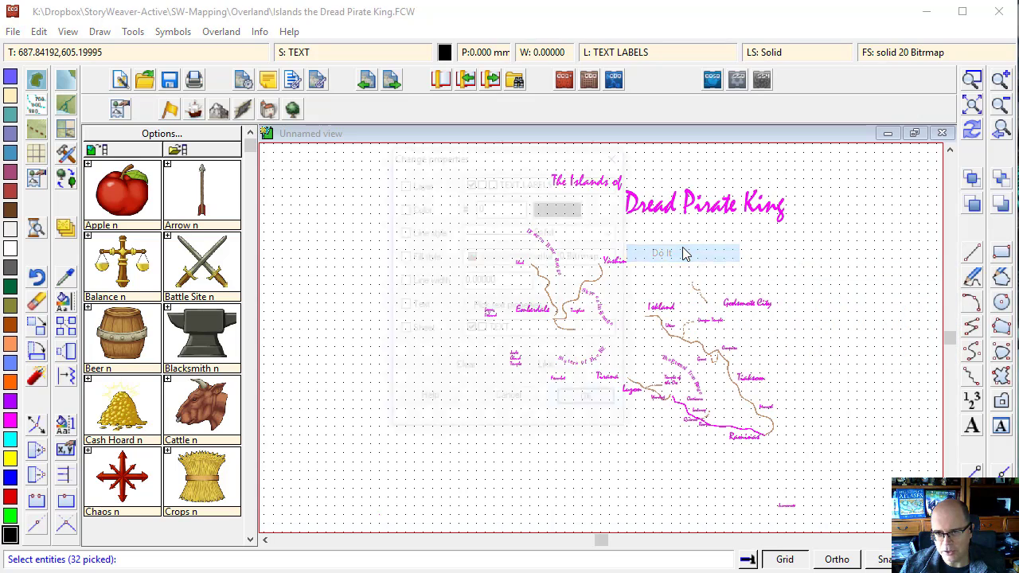
{"action": "left_click", "coordinate": [661, 253]}
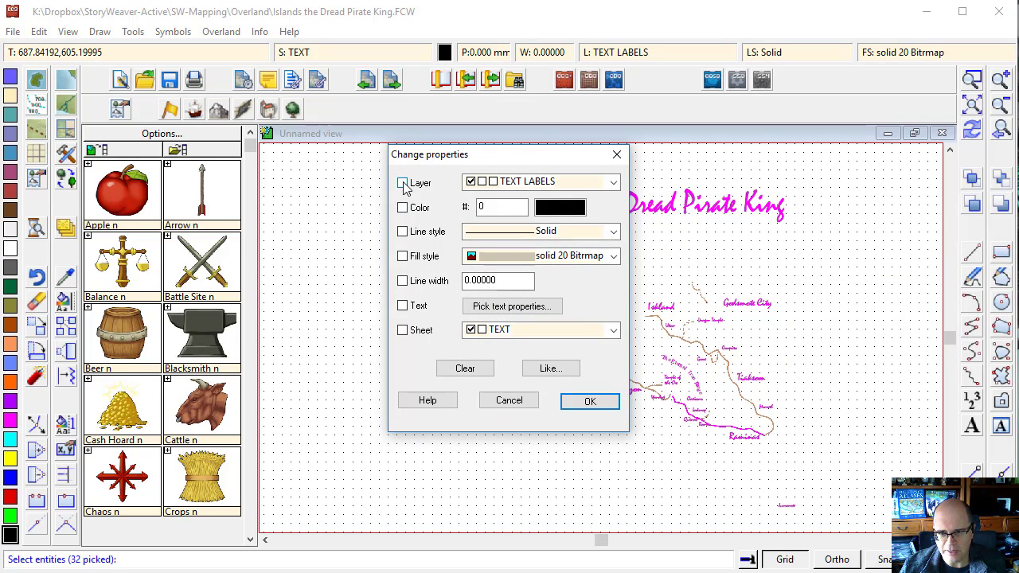
{"action": "left_click", "coordinate": [403, 182]}
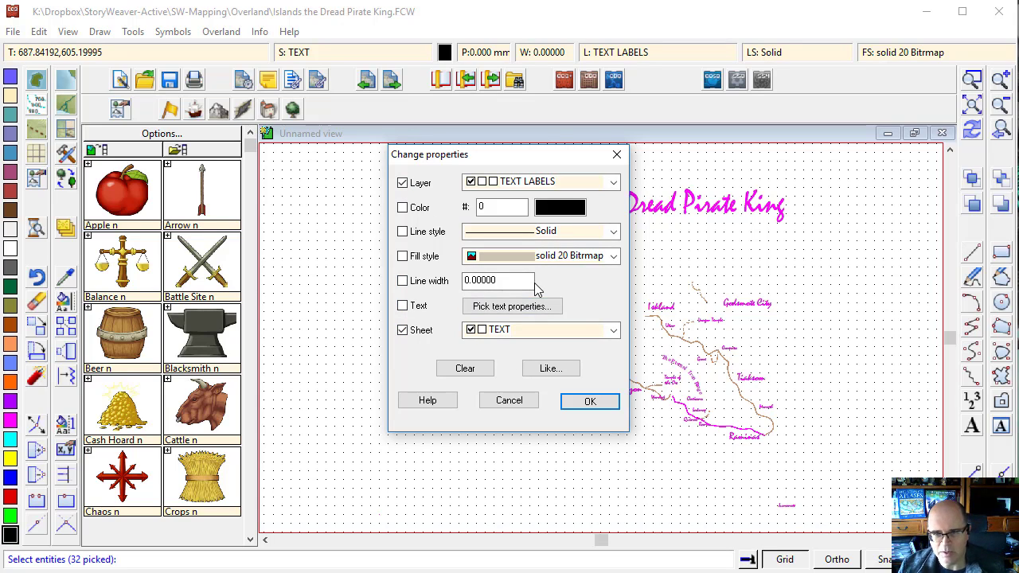
{"action": "mouse_move", "coordinate": [561, 255]}
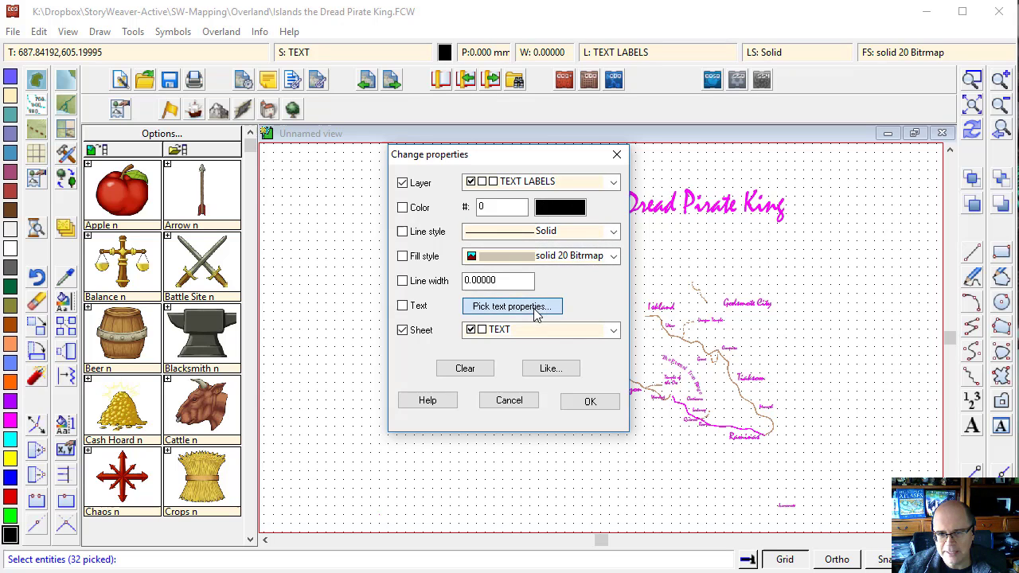
Assign a plainer font to all selected labels so they redraw in black.
{"action": "left_click", "coordinate": [511, 306]}
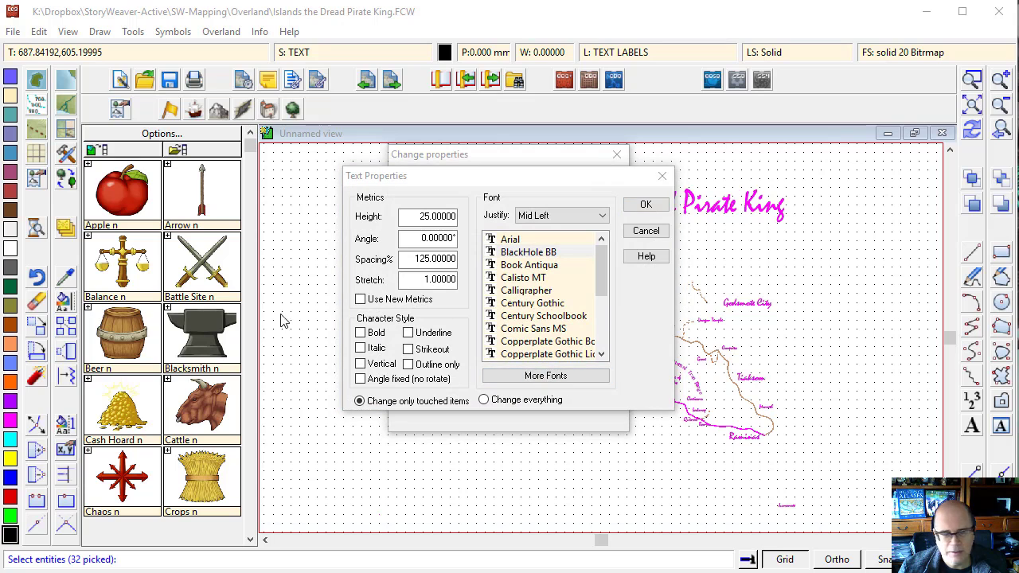
{"action": "left_click", "coordinate": [544, 376]}
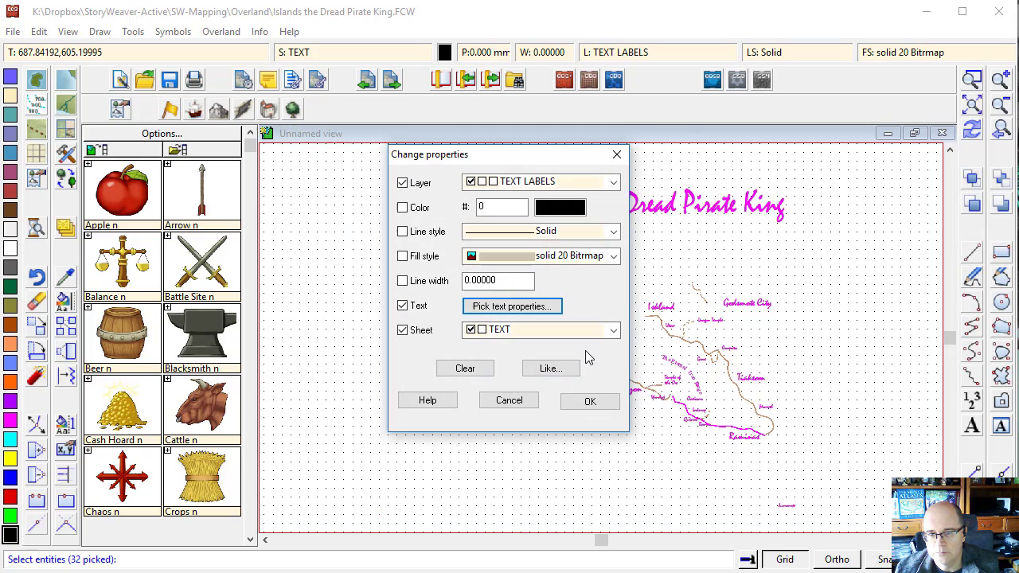
{"action": "left_click", "coordinate": [589, 401]}
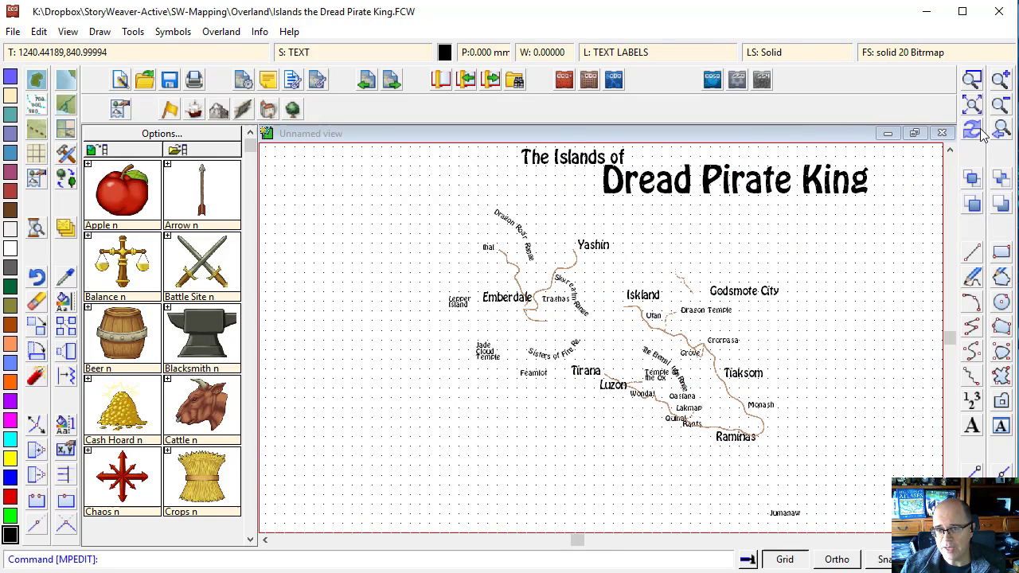
{"action": "mouse_move", "coordinate": [955, 253]}
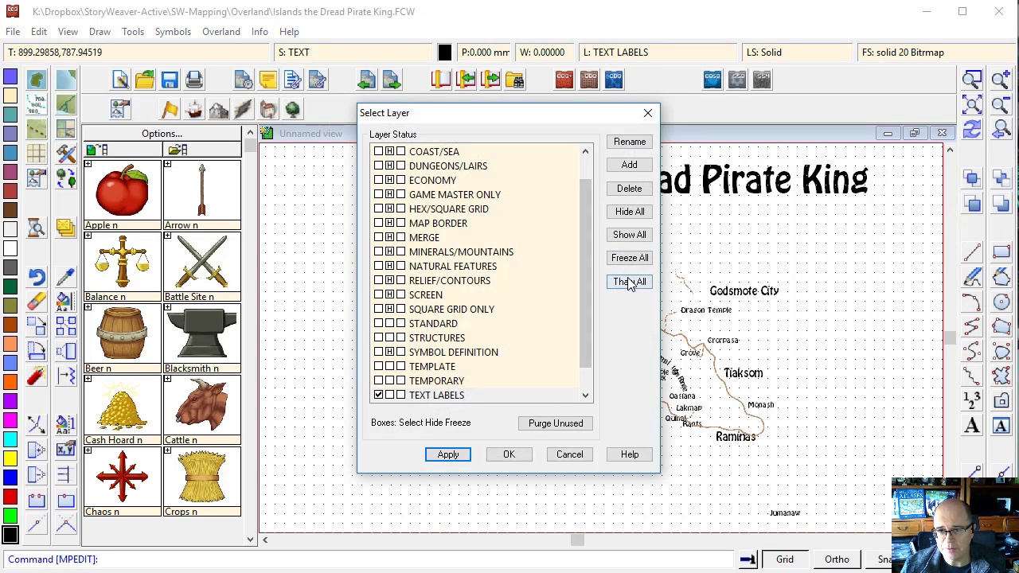
Show all layers so terrain, coastlines and sea reappear beneath the labels.
{"action": "left_click", "coordinate": [510, 454]}
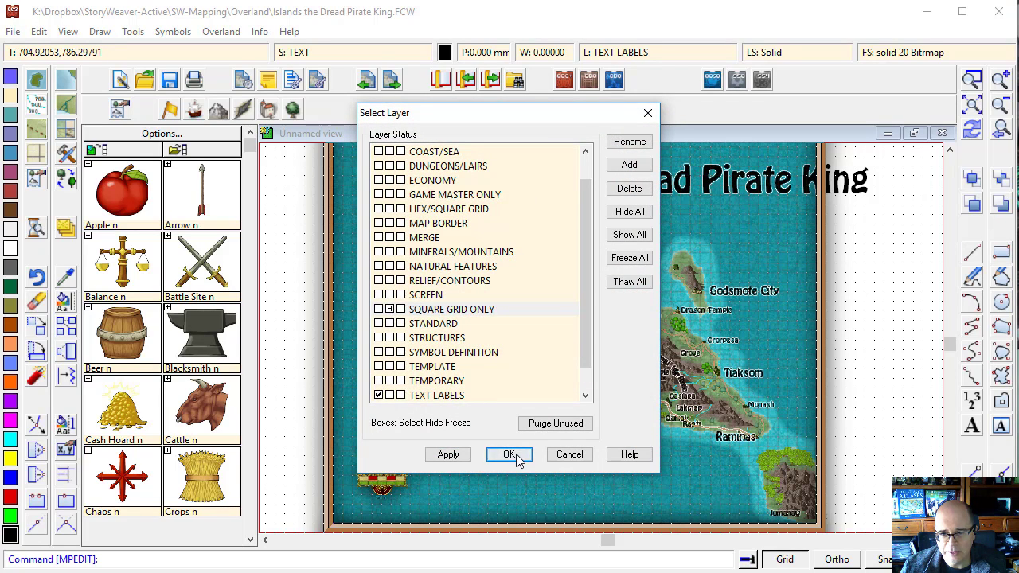
{"action": "left_click", "coordinate": [507, 454]}
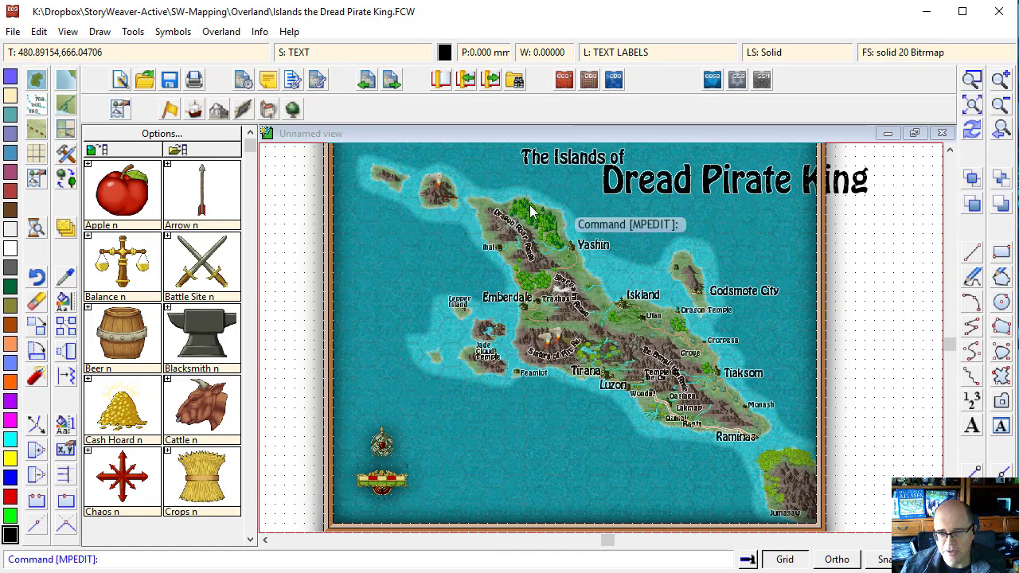